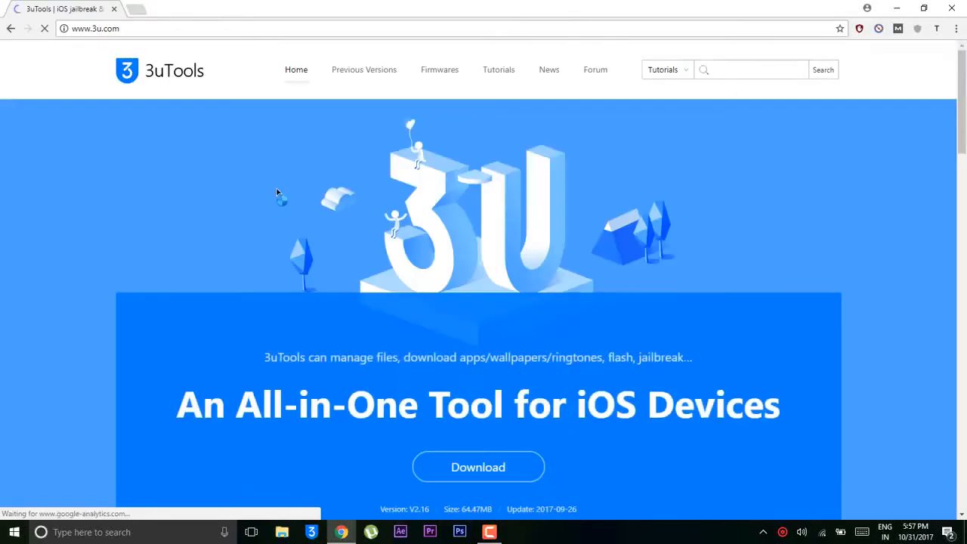
- Launch 3uTools from the taskbar so the connected iPhone's info page appears
scroll("down", 3)
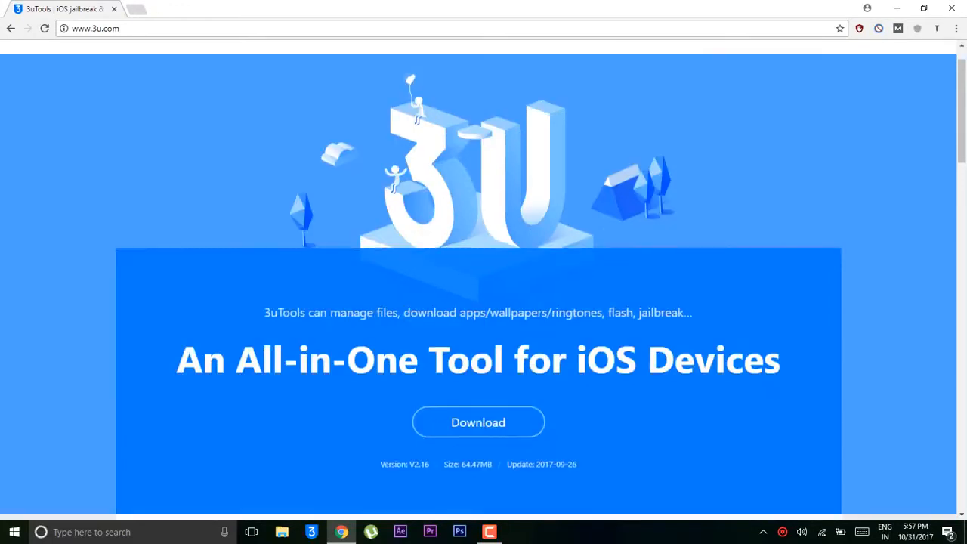
scroll("down", 3)
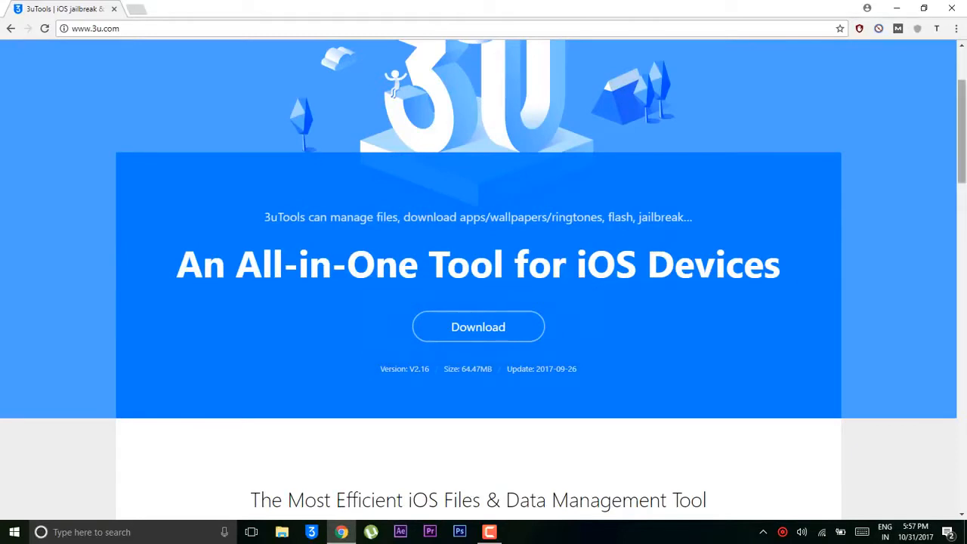
mouse_move(952, 9)
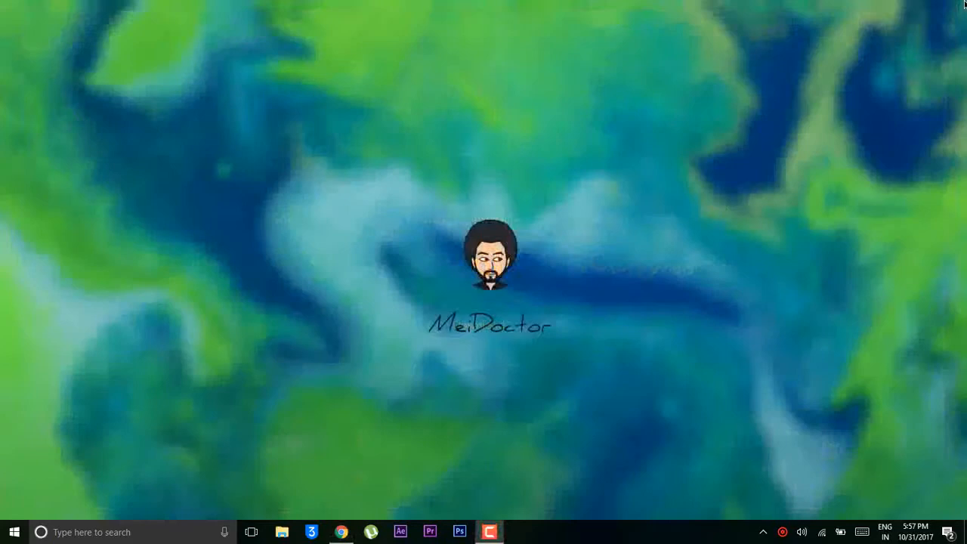
mouse_move(709, 188)
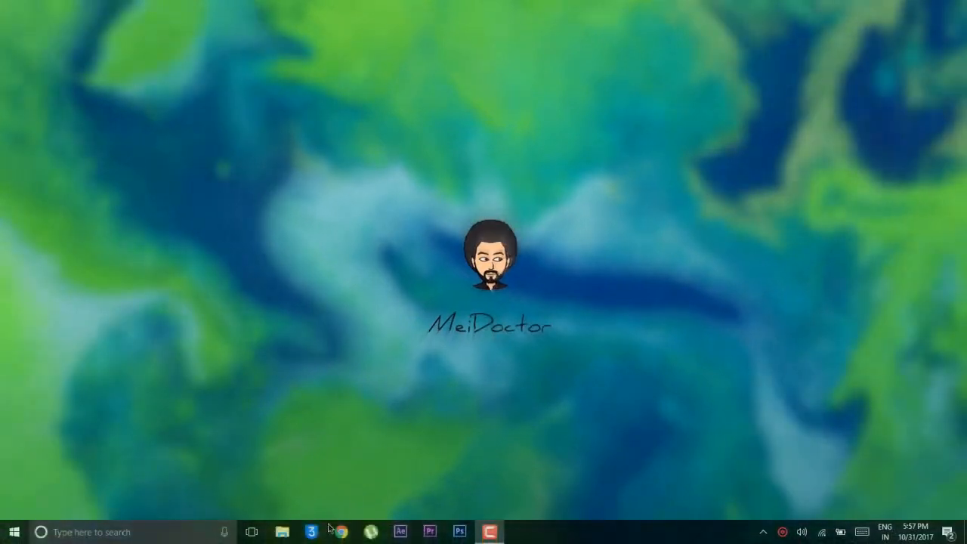
left_click(311, 532)
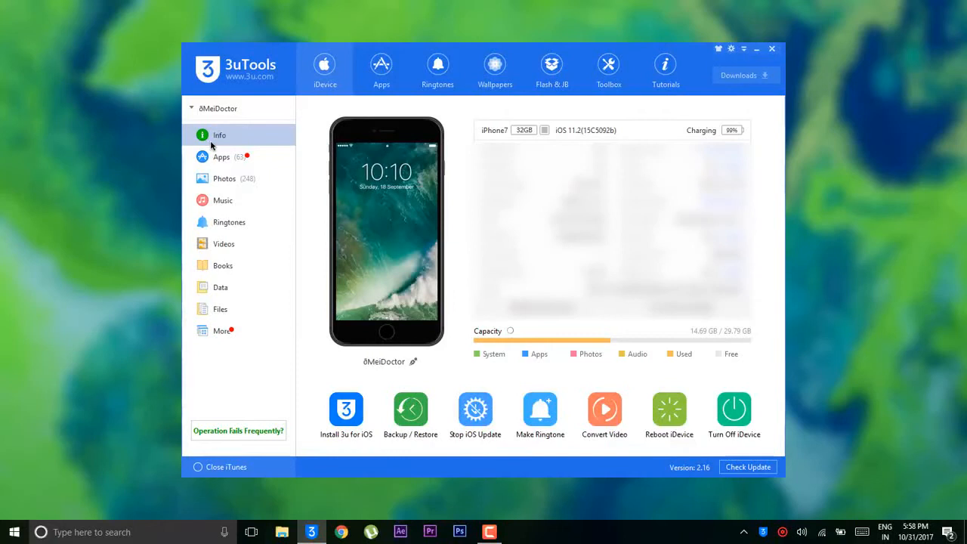
mouse_move(325, 68)
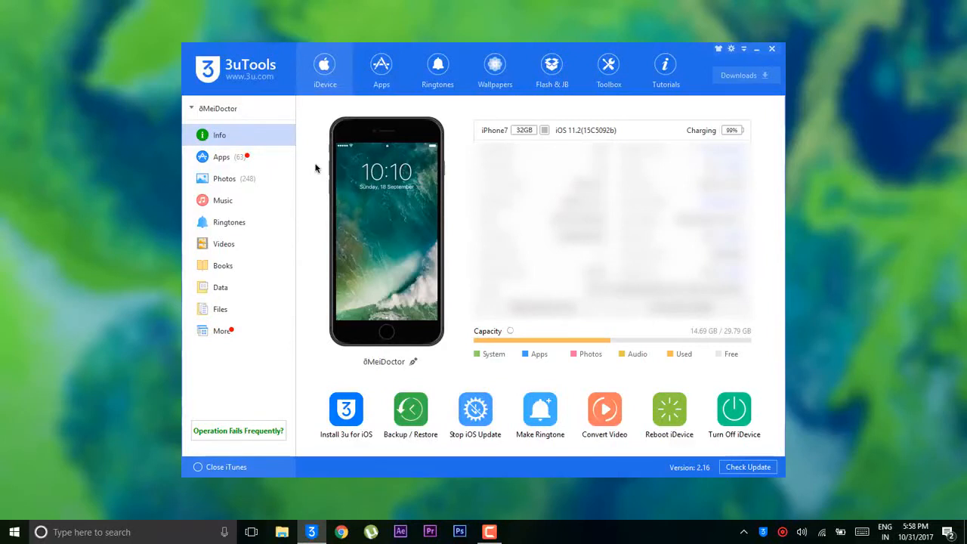
mouse_move(568, 392)
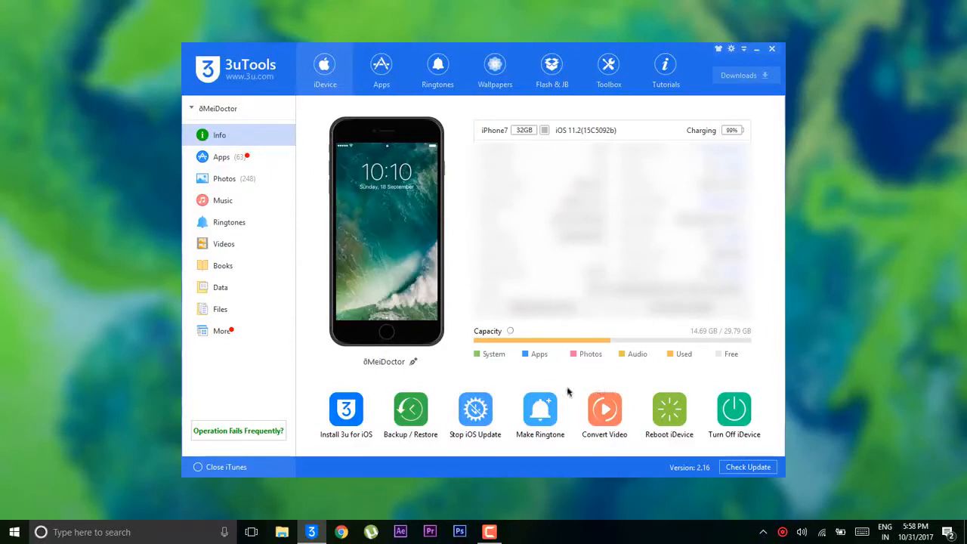
mouse_move(509, 362)
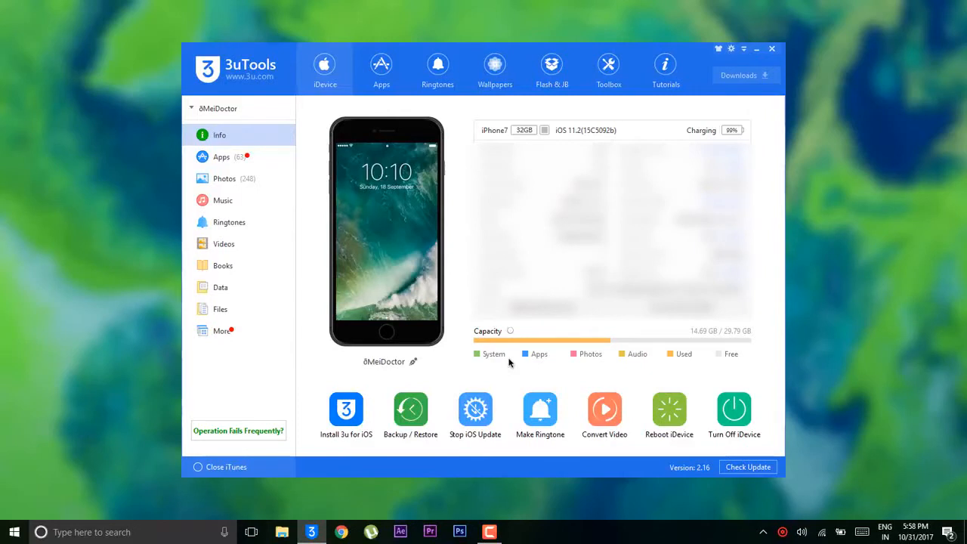
left_click(221, 155)
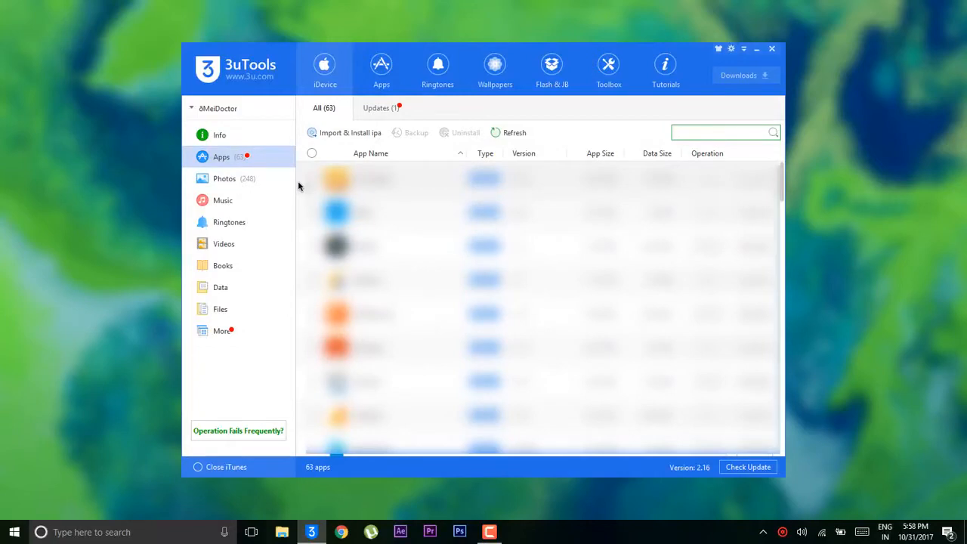
- Show the Apps list, check the Updates (1) tab, then return to All apps
left_click(380, 107)
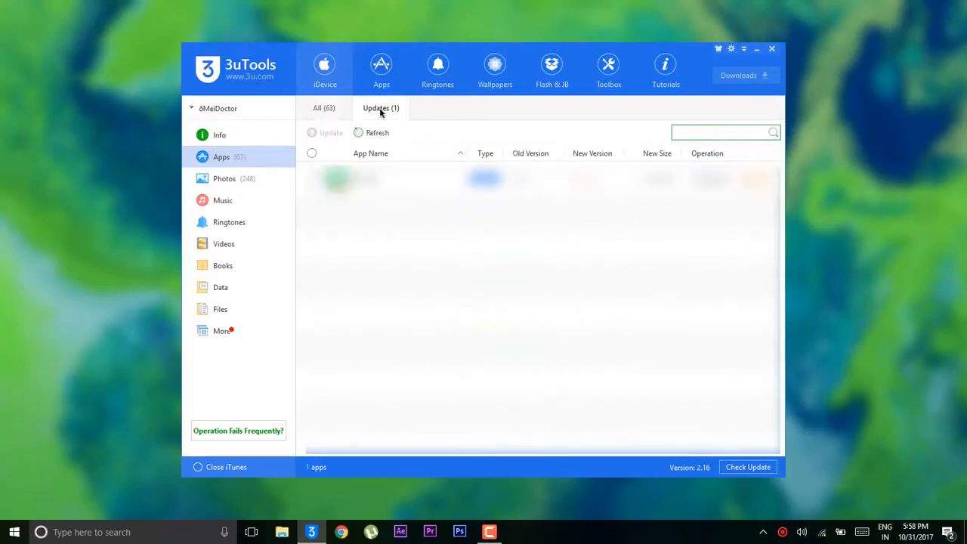
left_click(323, 107)
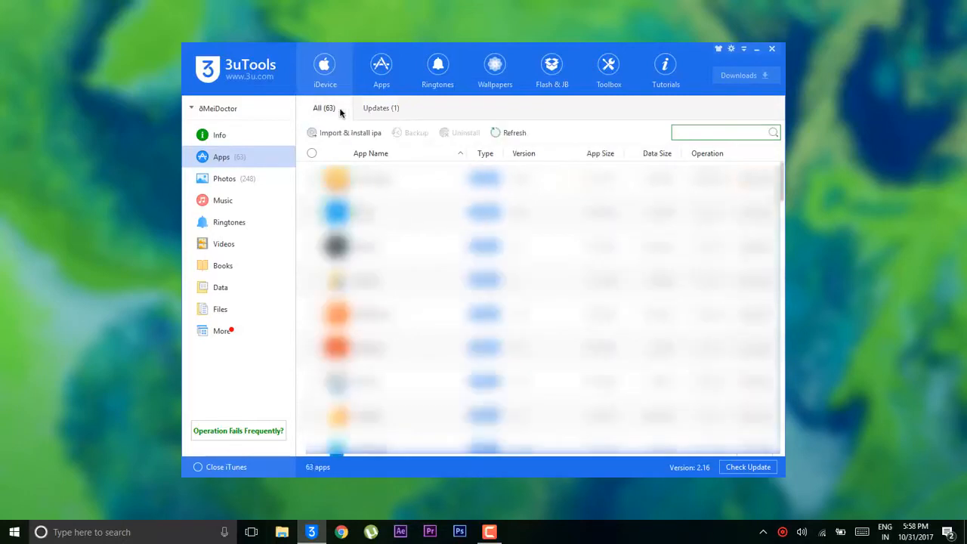
left_click(223, 178)
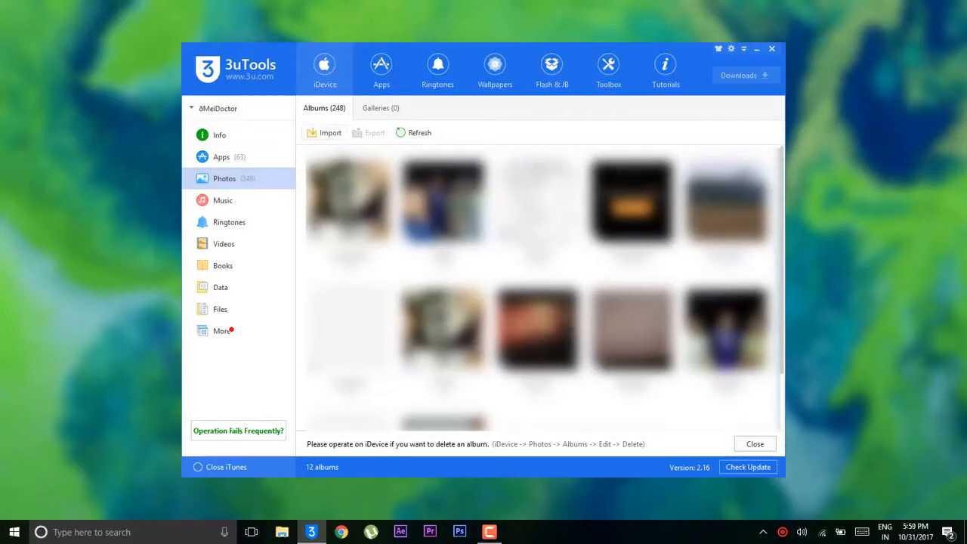
mouse_move(512, 137)
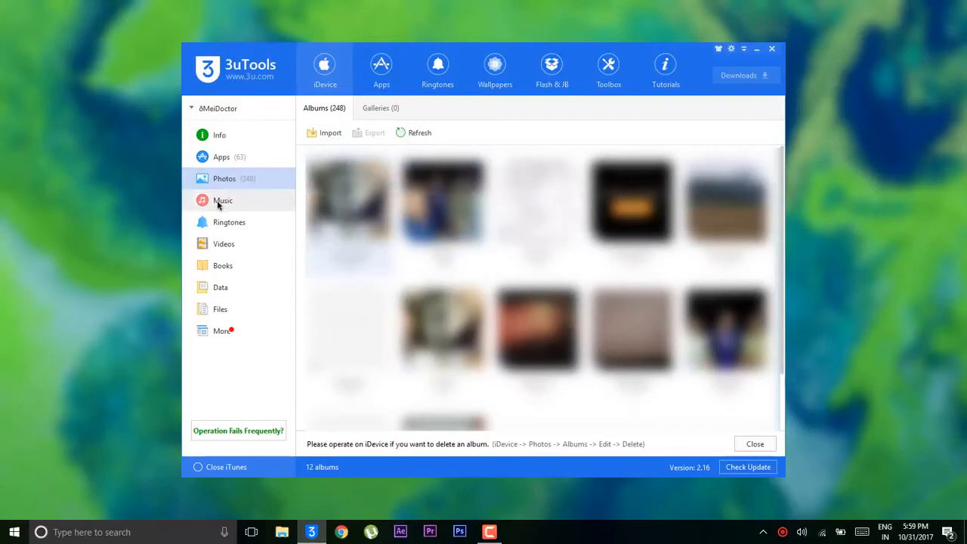
- Switch from the Photos albums to the iPhone's empty Music library
left_click(223, 200)
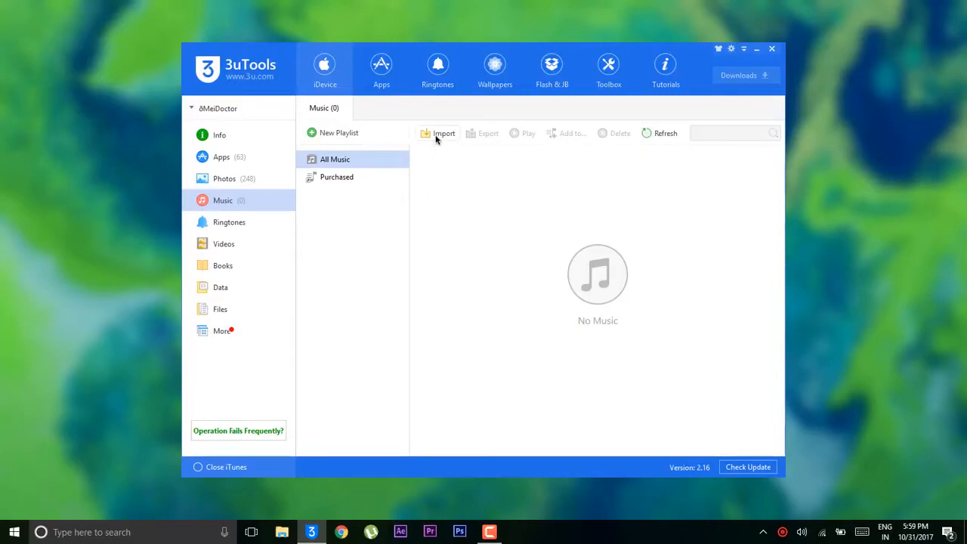
- Import the Downloads\Music folder, replacing all duplicates, so 40 songs import
left_click(444, 133)
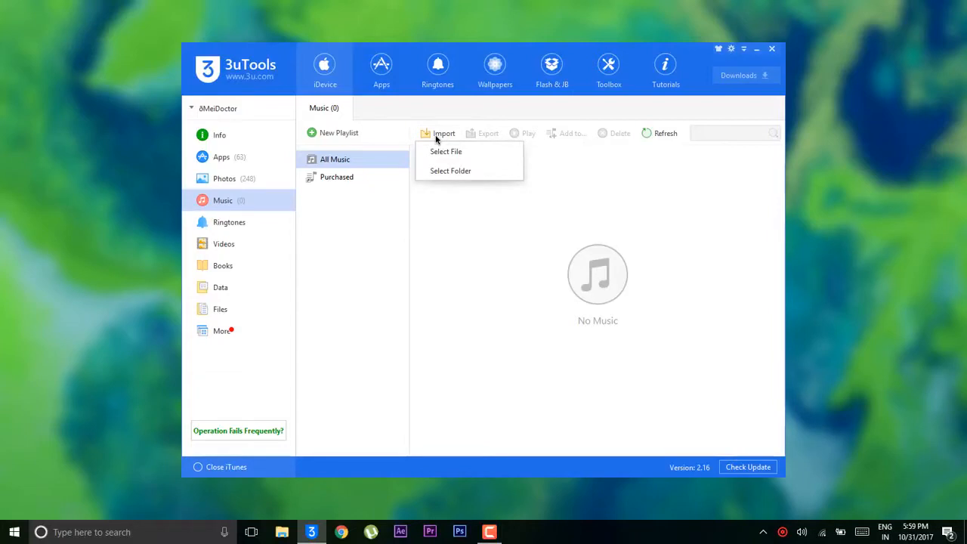
mouse_move(450, 171)
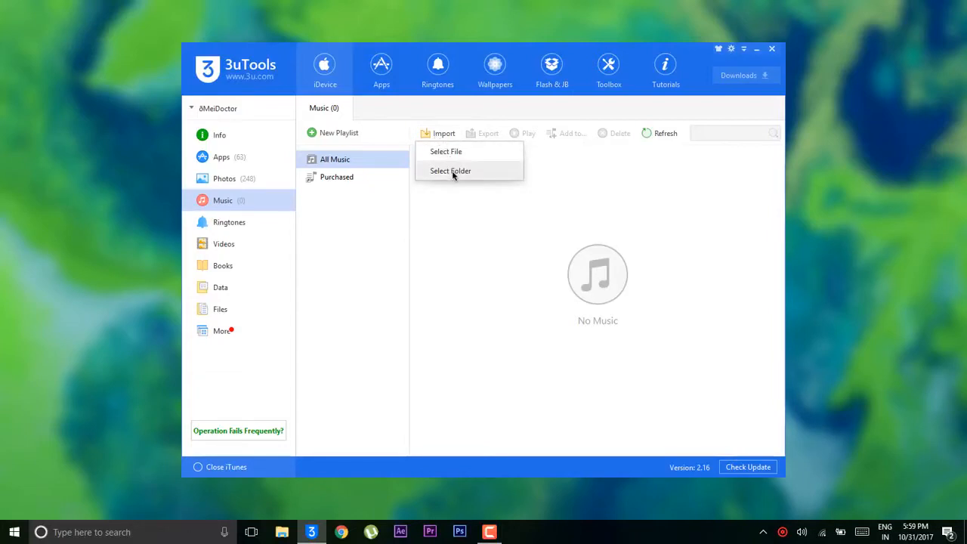
left_click(451, 170)
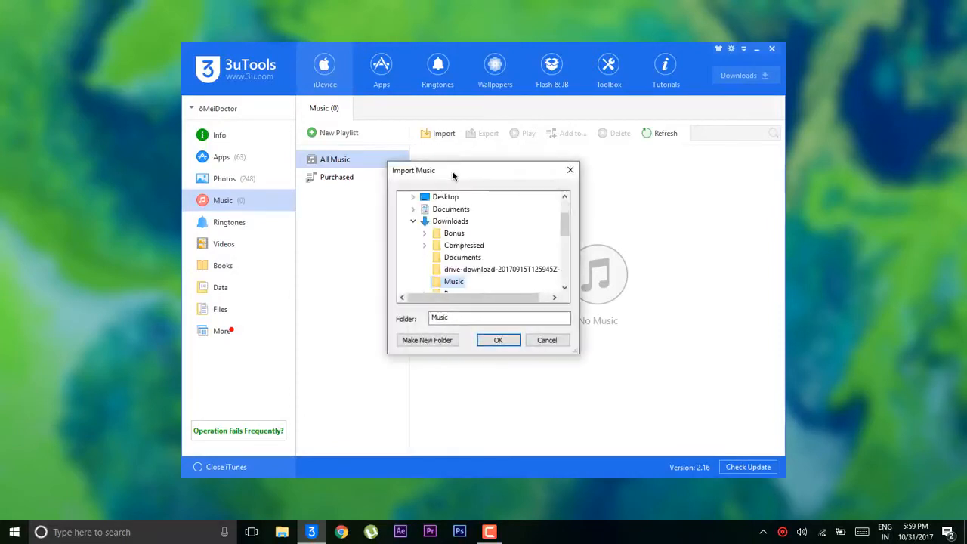
mouse_move(454, 281)
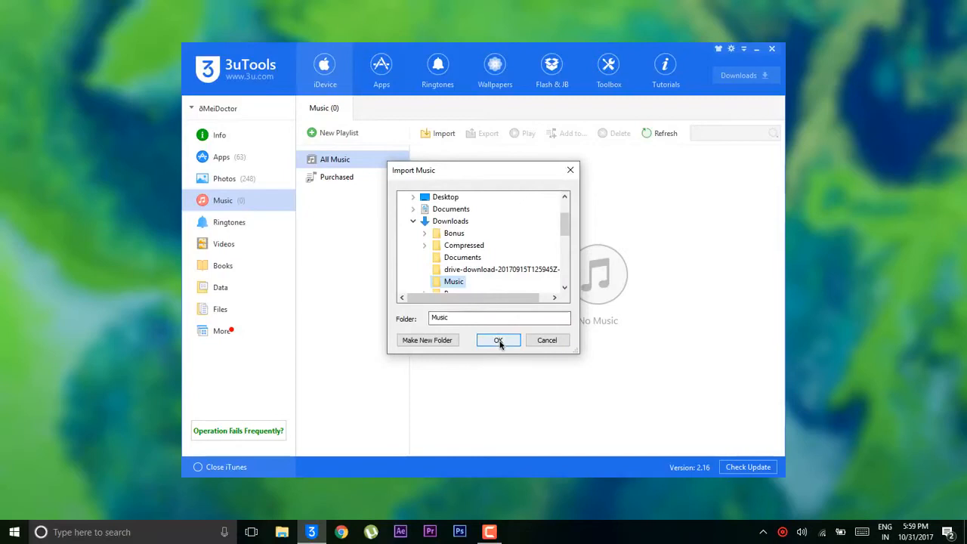
left_click(498, 340)
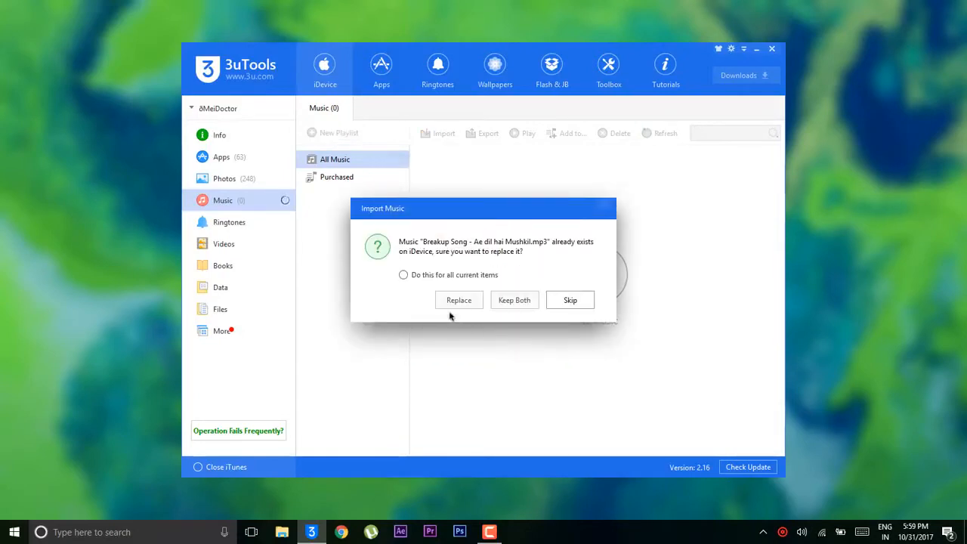
left_click(404, 275)
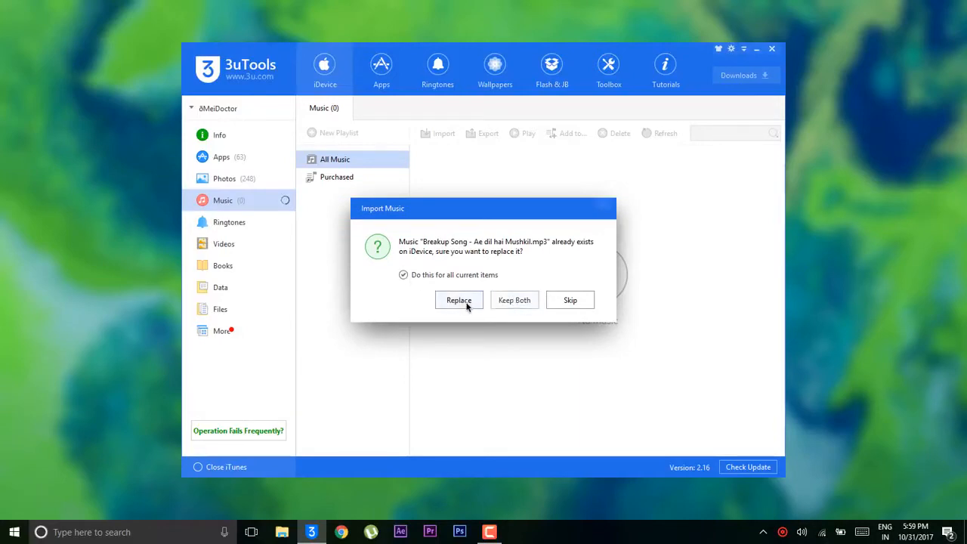
left_click(459, 299)
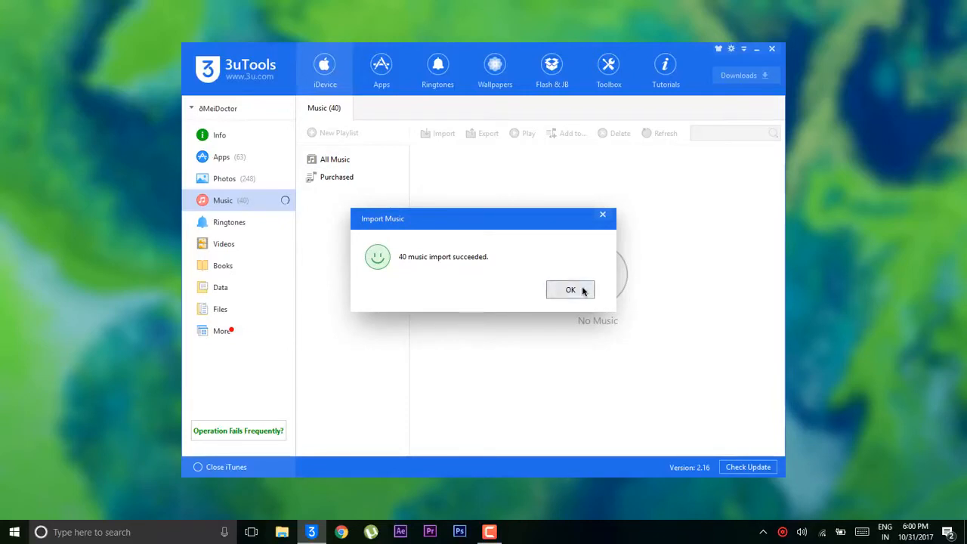
- Dismiss the import success message and select one of the 40 songs
left_click(571, 290)
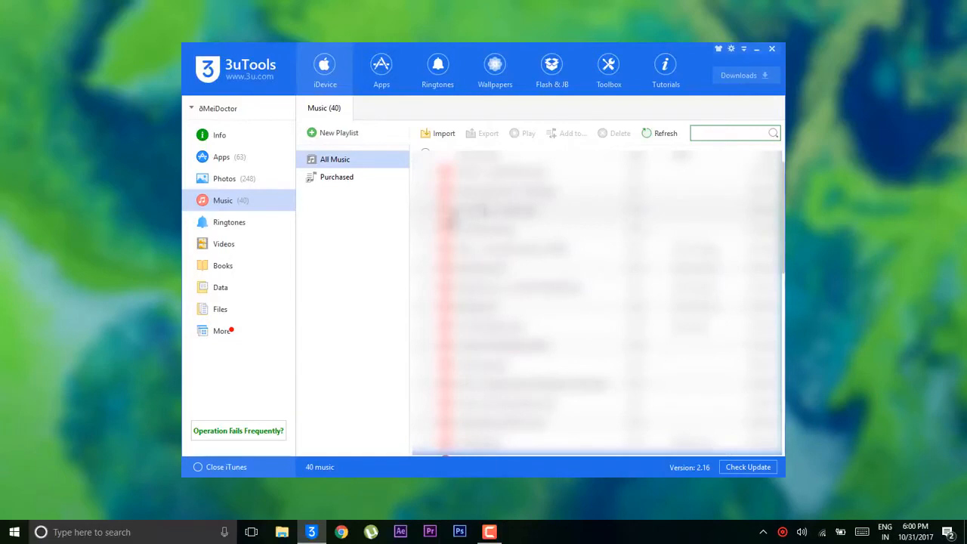
left_click(513, 230)
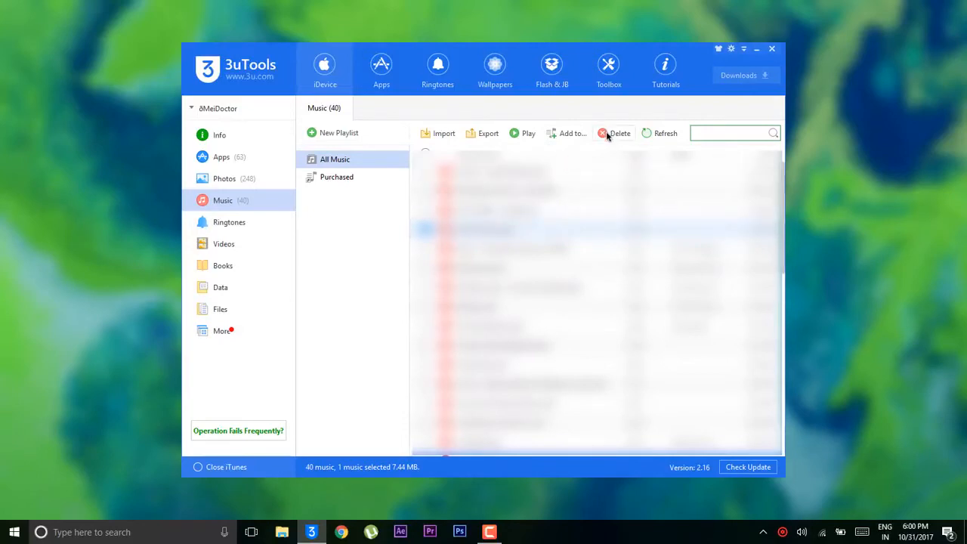
mouse_move(402, 263)
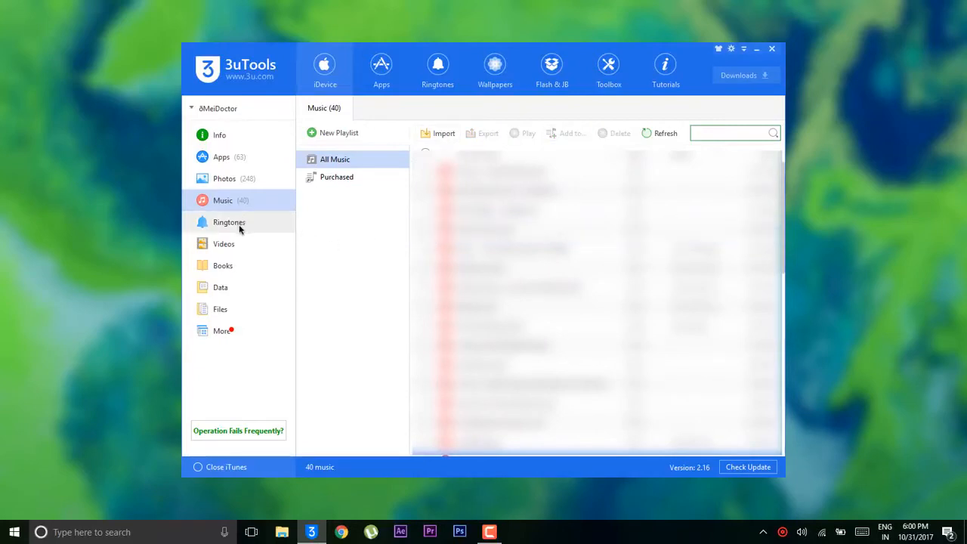
- Show the iPhone's Ringtones section, currently empty
left_click(230, 222)
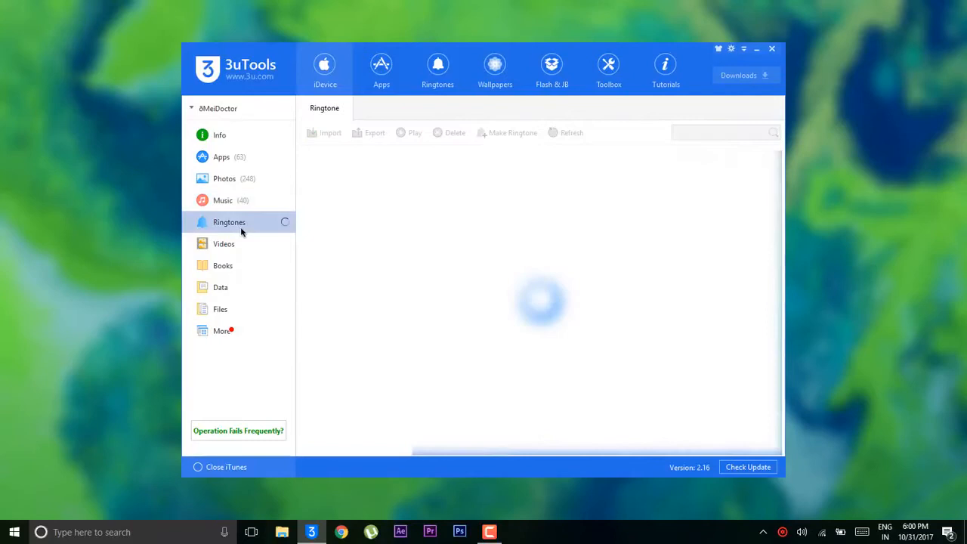
left_click(229, 221)
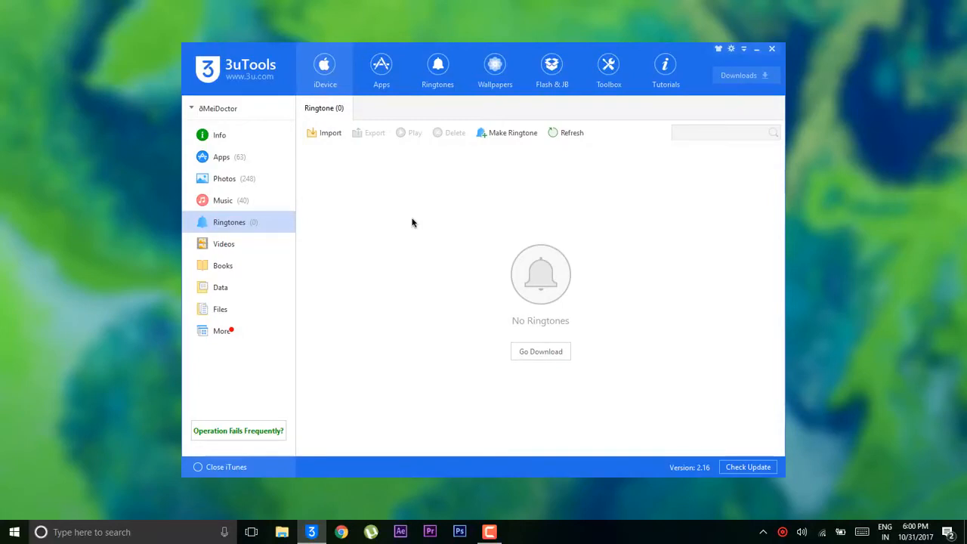
mouse_move(254, 254)
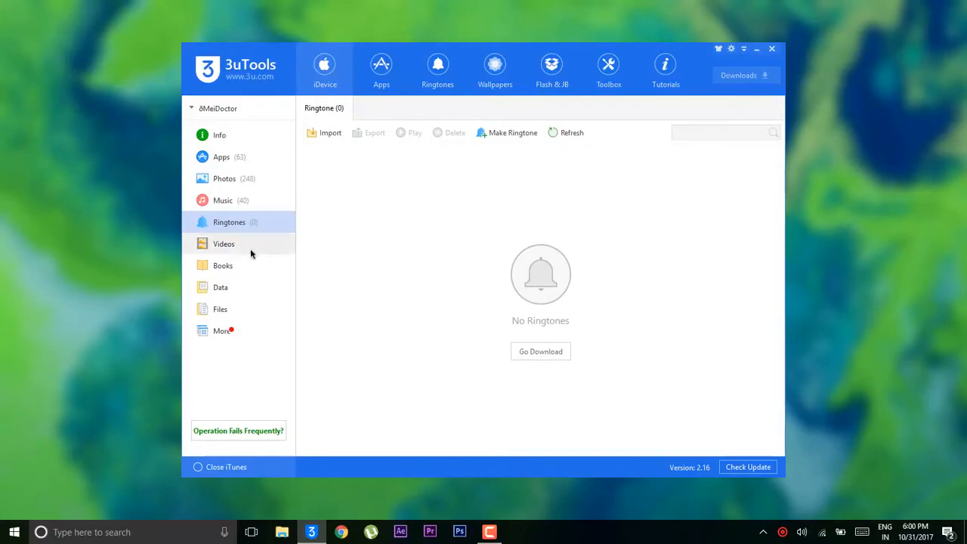
- Show the Videos section listing players like MoliPlayer to install
left_click(224, 244)
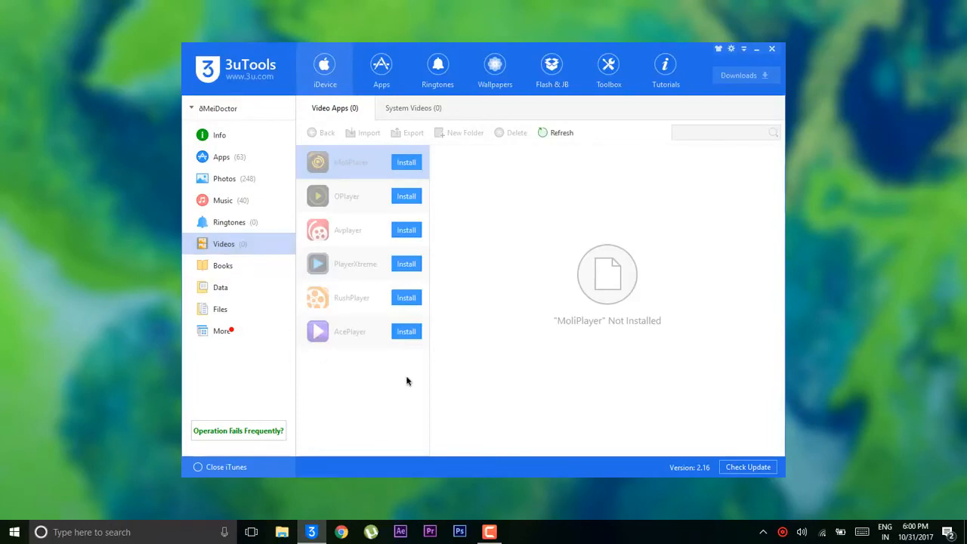
mouse_move(366, 195)
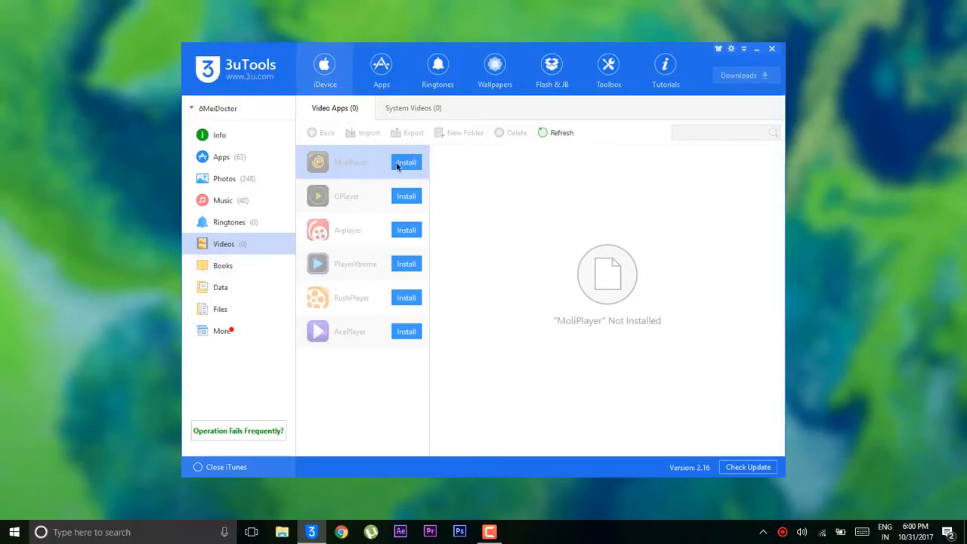
mouse_move(346, 222)
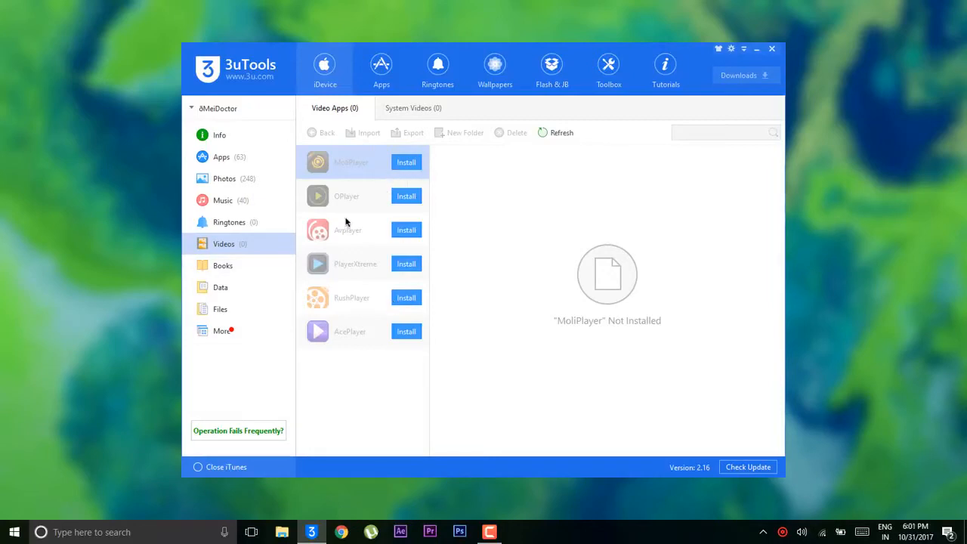
- Browse Books, then Data with its Messages, Calendars and Contacts tabs
left_click(224, 266)
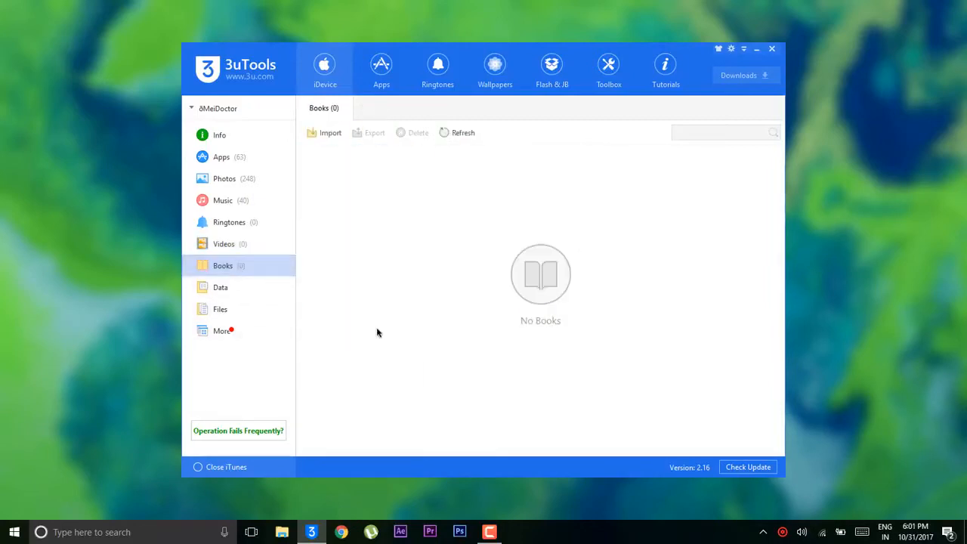
left_click(220, 287)
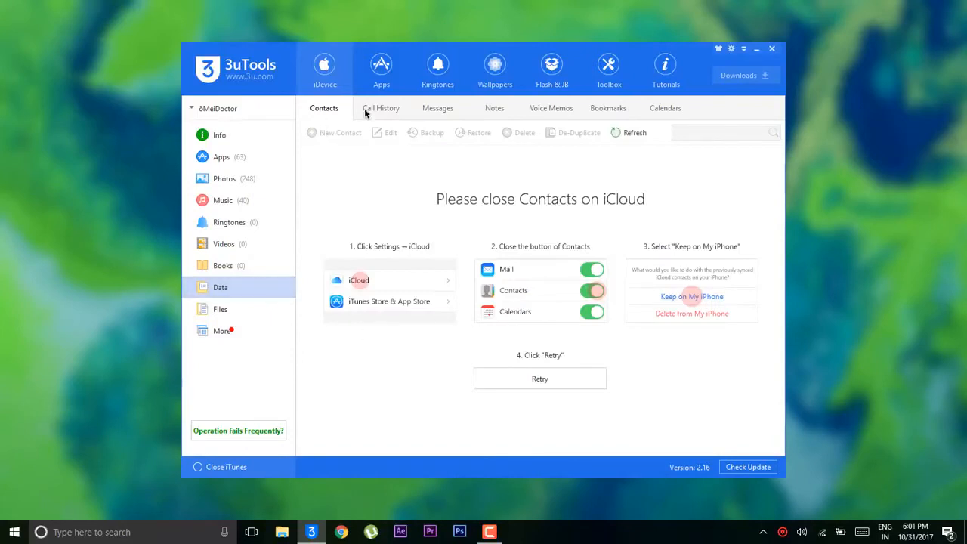
left_click(438, 107)
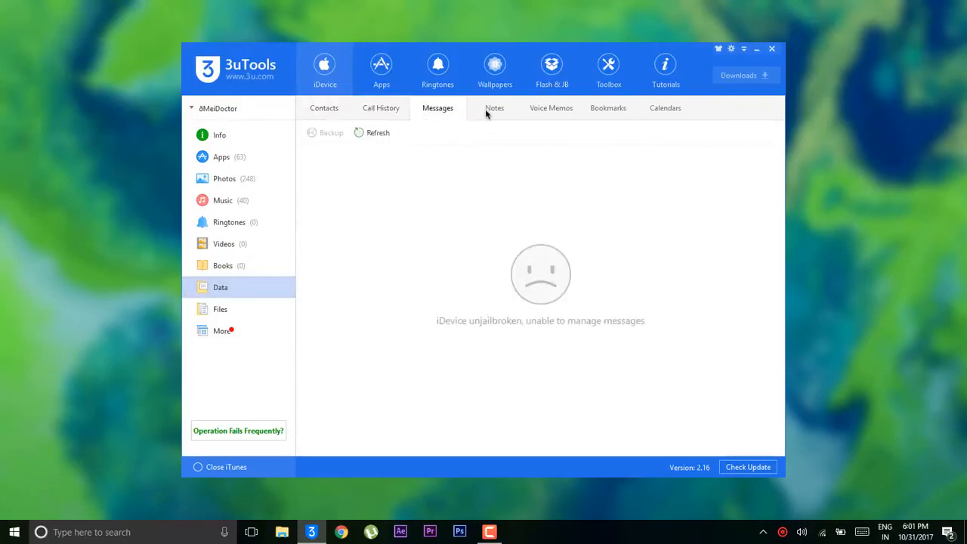
left_click(664, 108)
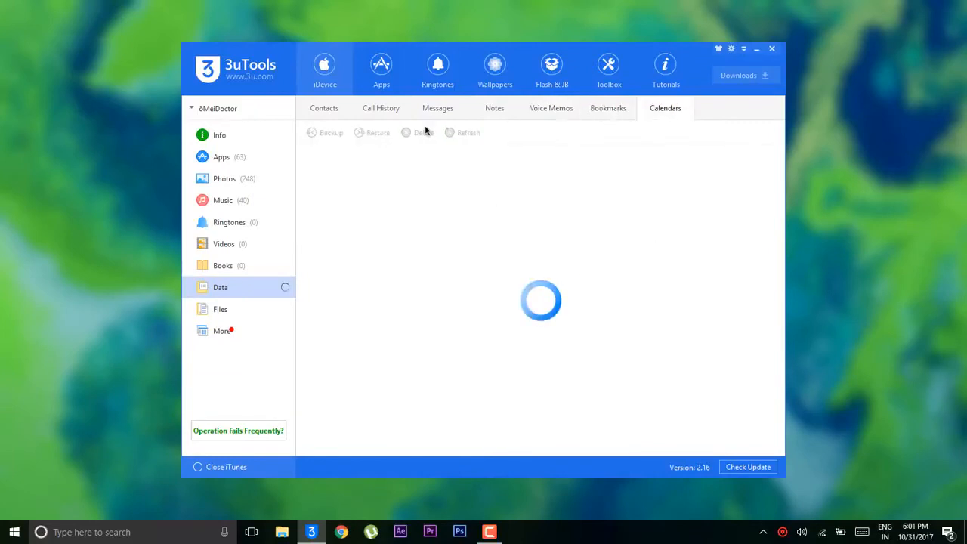
left_click(323, 109)
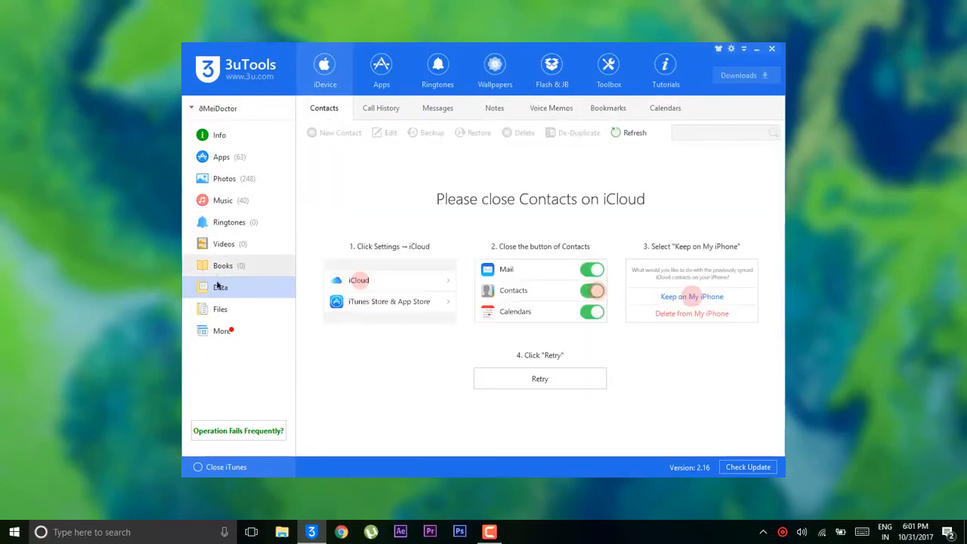
- Browse the iPhone's file system, then show the More device tools
left_click(221, 309)
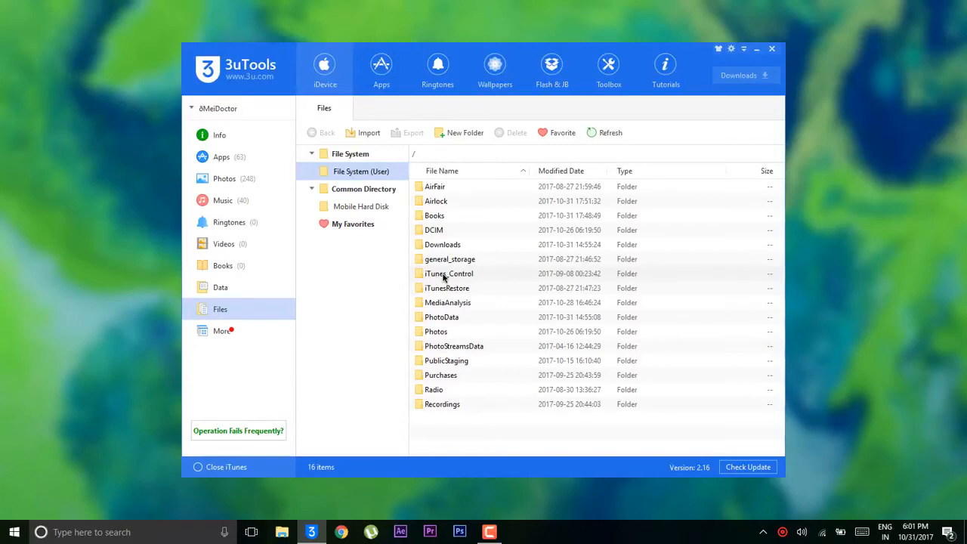
left_click(221, 331)
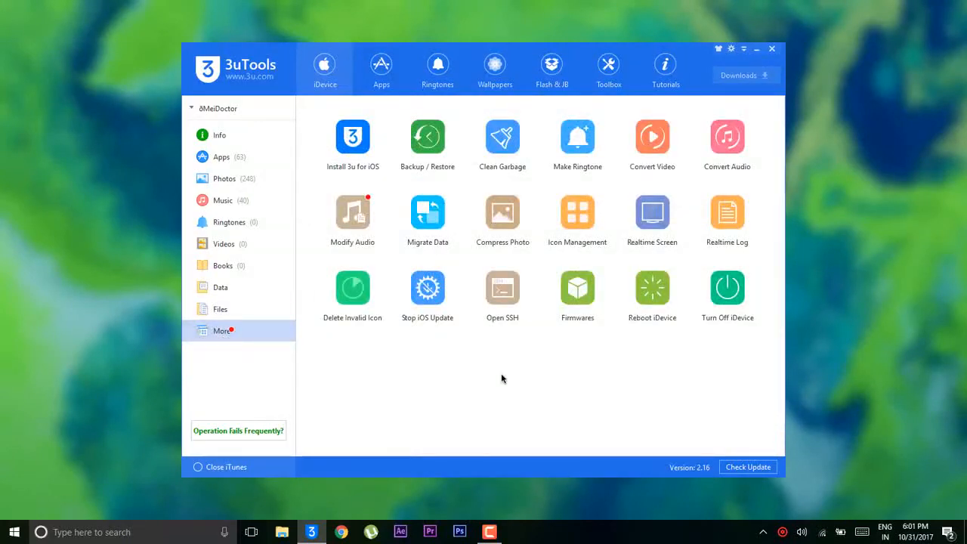
mouse_move(502, 144)
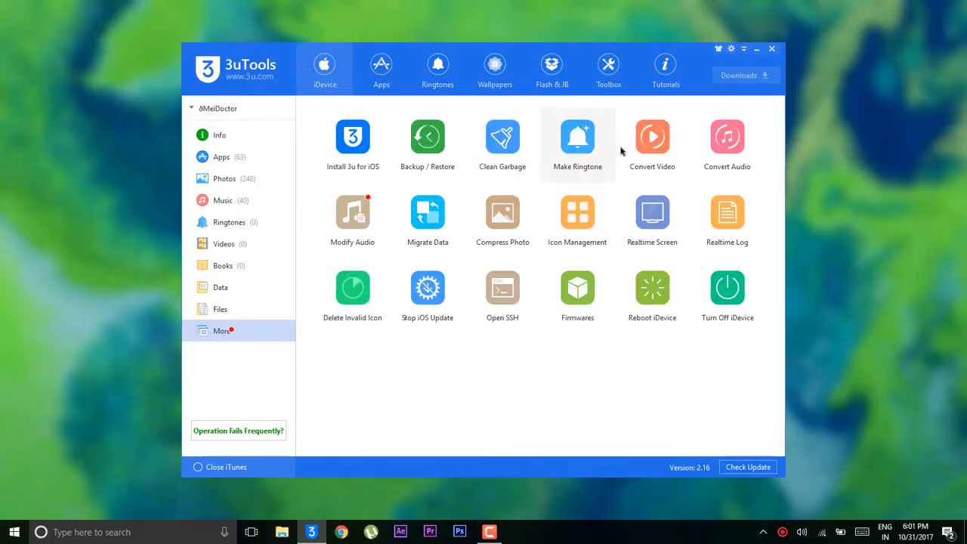
mouse_move(566, 160)
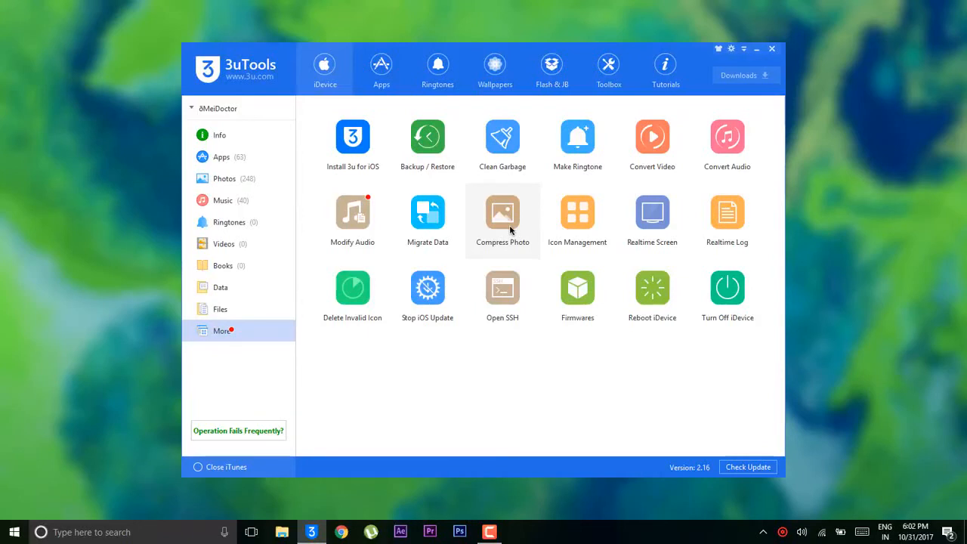
left_click(577, 211)
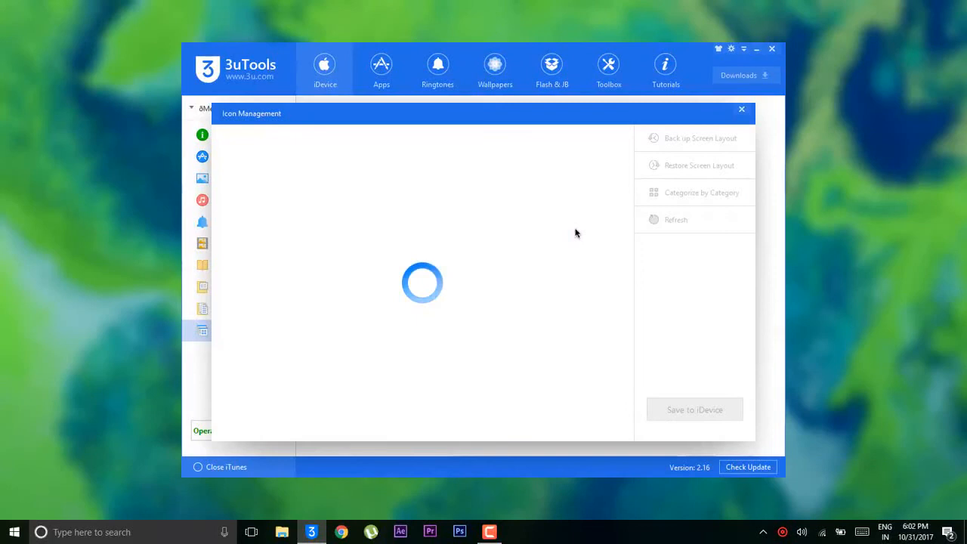
left_click(741, 109)
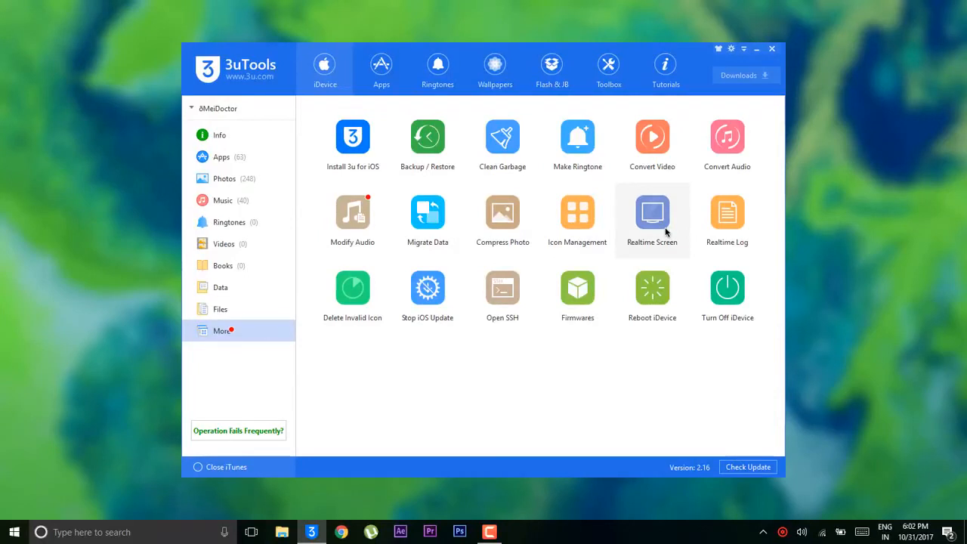
mouse_move(352, 290)
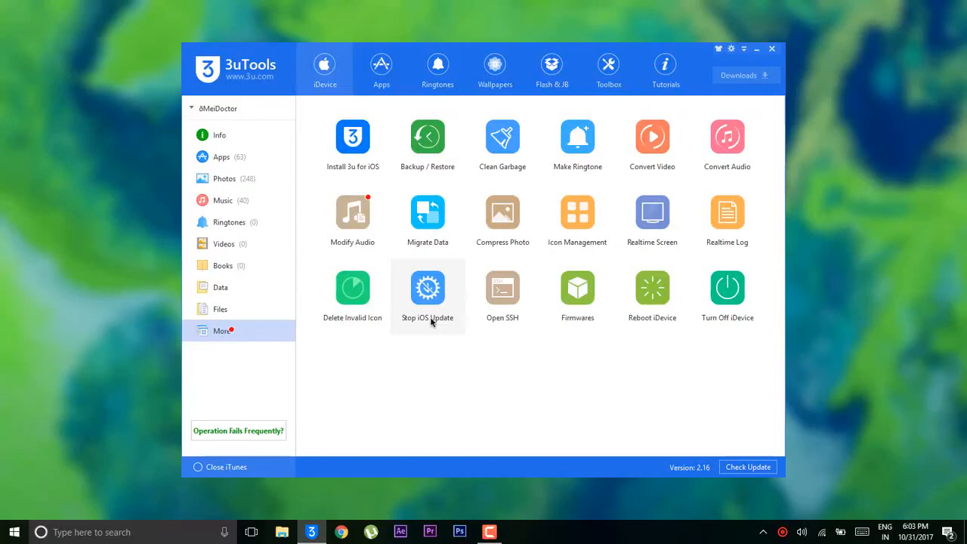
mouse_move(425, 326)
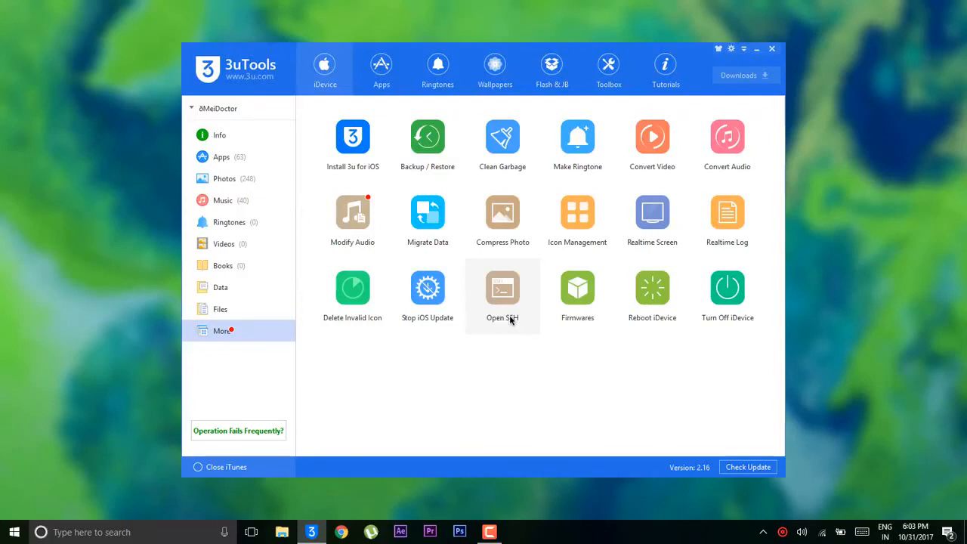
mouse_move(577, 290)
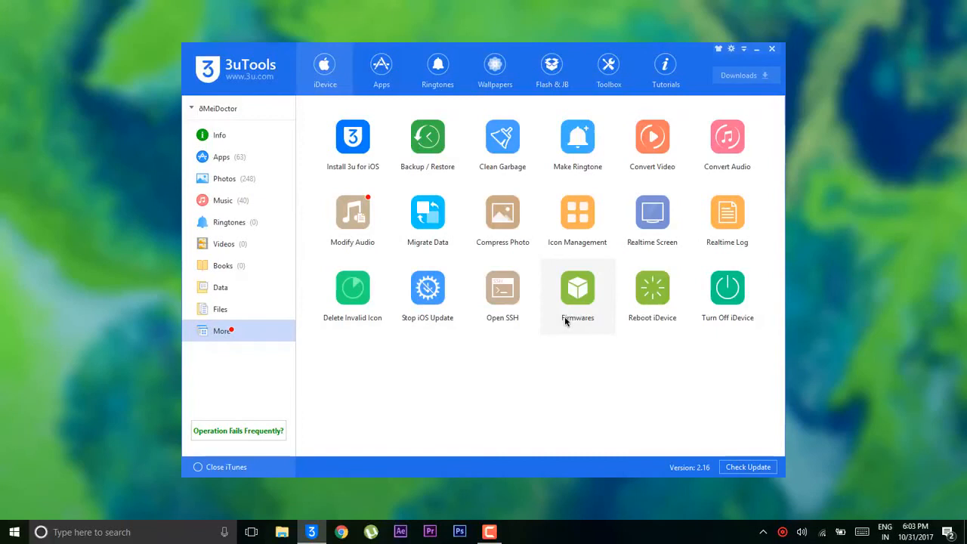
mouse_move(653, 294)
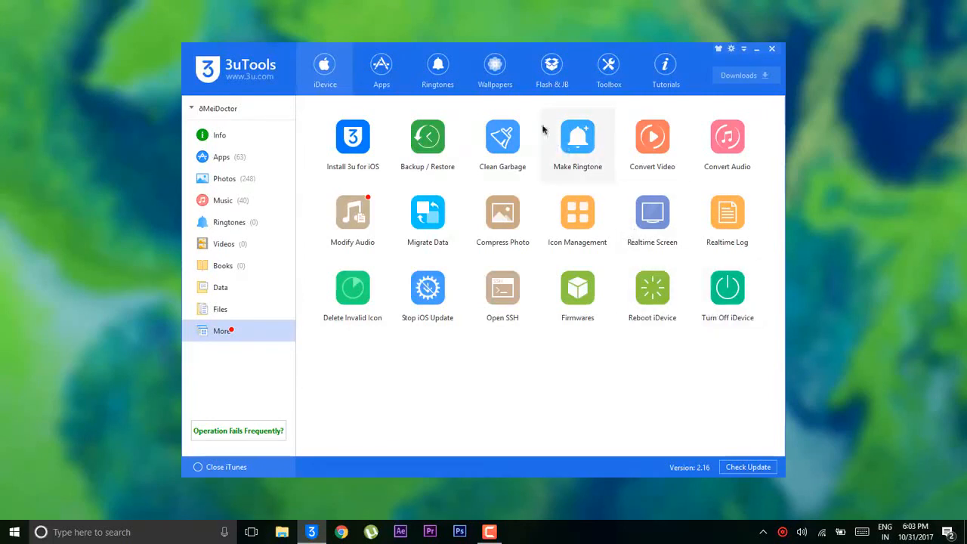
- Show the Wallpapers gallery with featured iPhone 8 Plus wallpapers loading
left_click(496, 68)
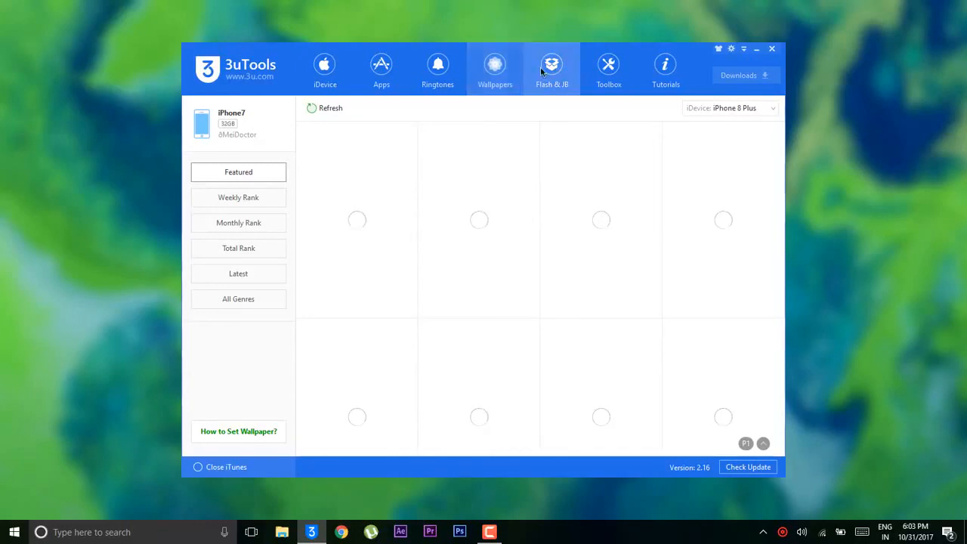
- View the Easy Flash firmware list under Flash & JB, then the Toolbox utilities
left_click(551, 68)
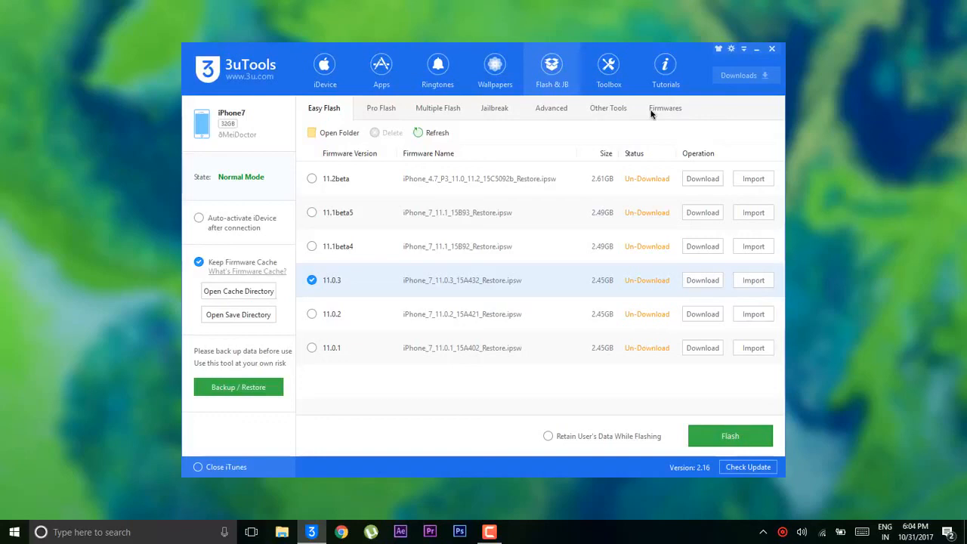
left_click(607, 68)
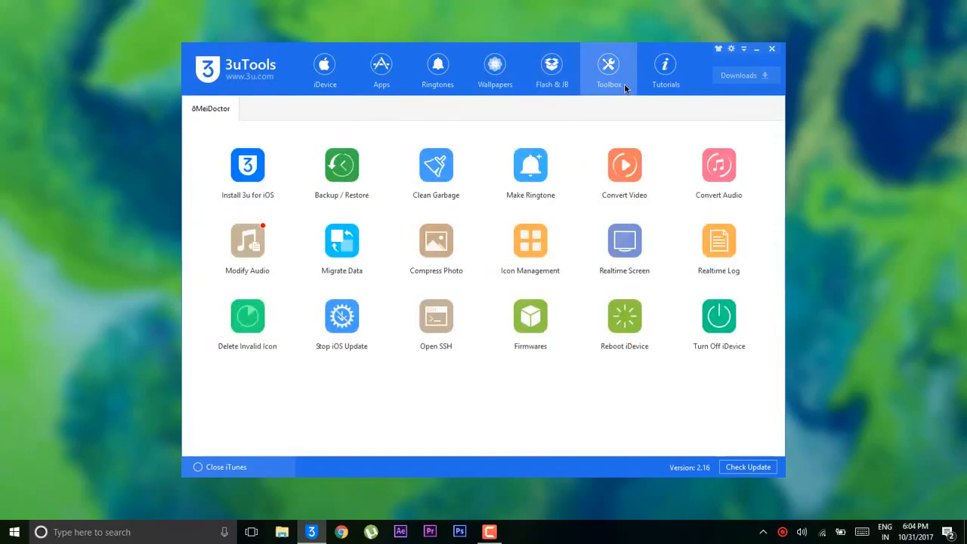